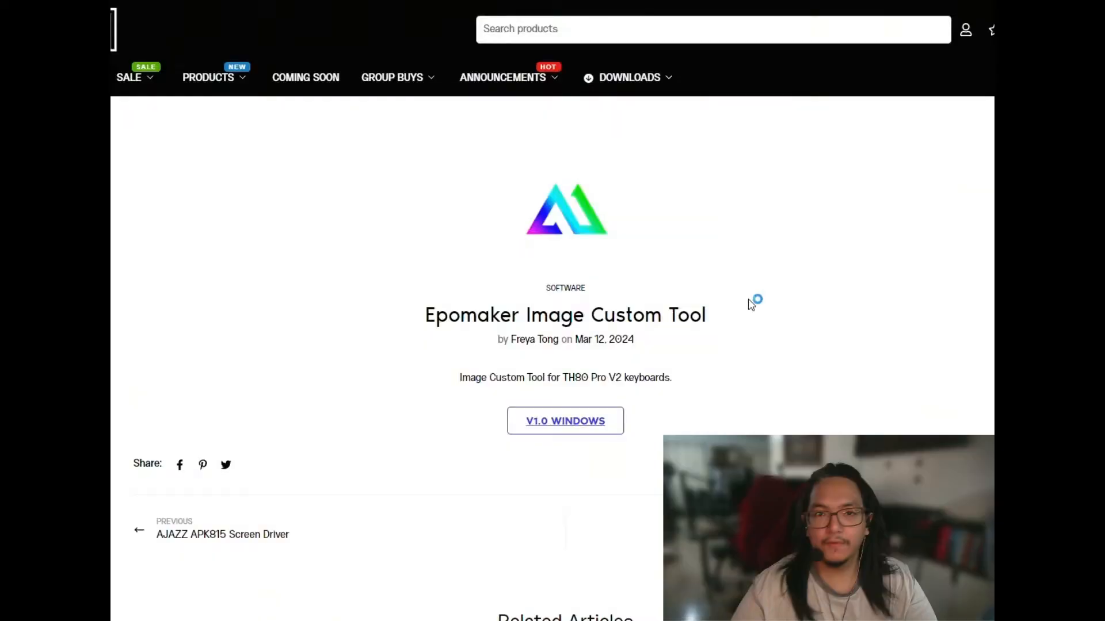
mouse_move(750, 304)
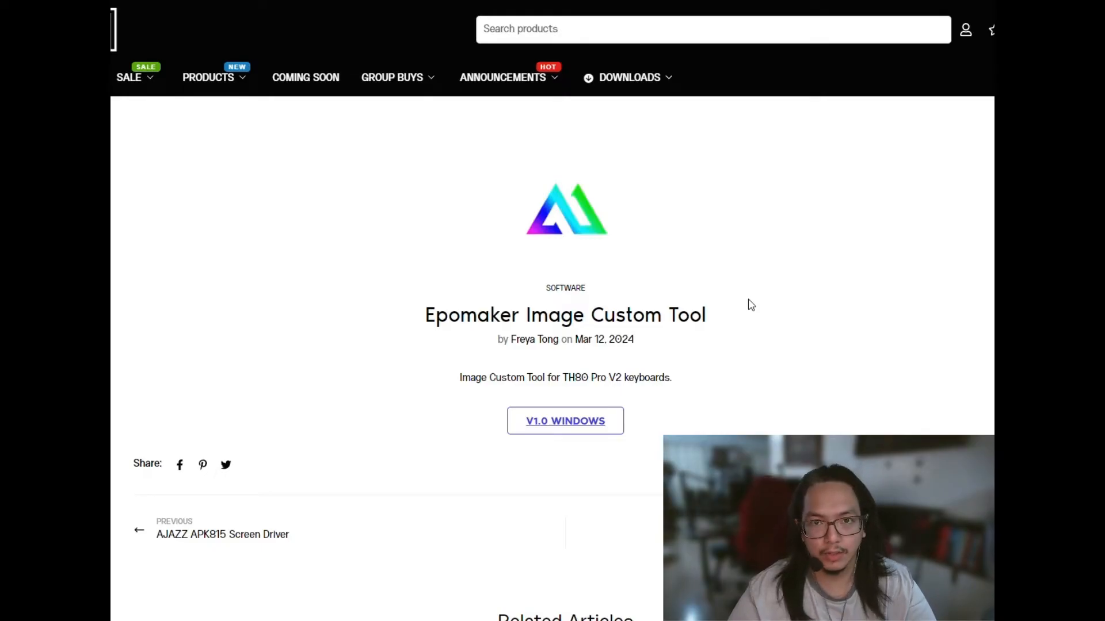
Download the V1.0 Windows Epomaker Image Custom Tool and open it.
click(564, 421)
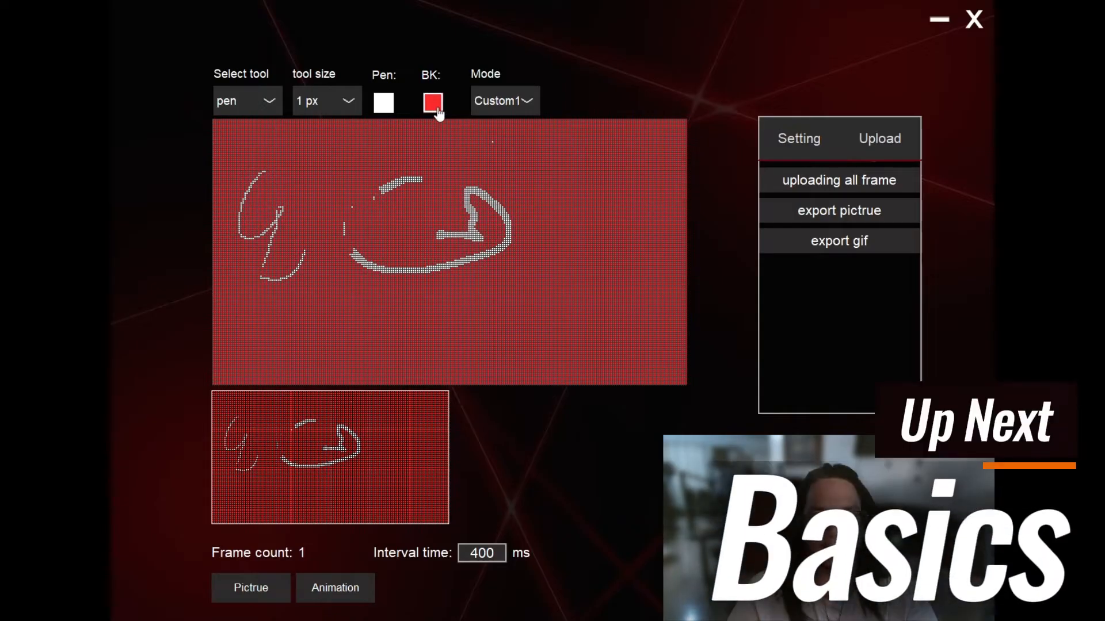
click(432, 102)
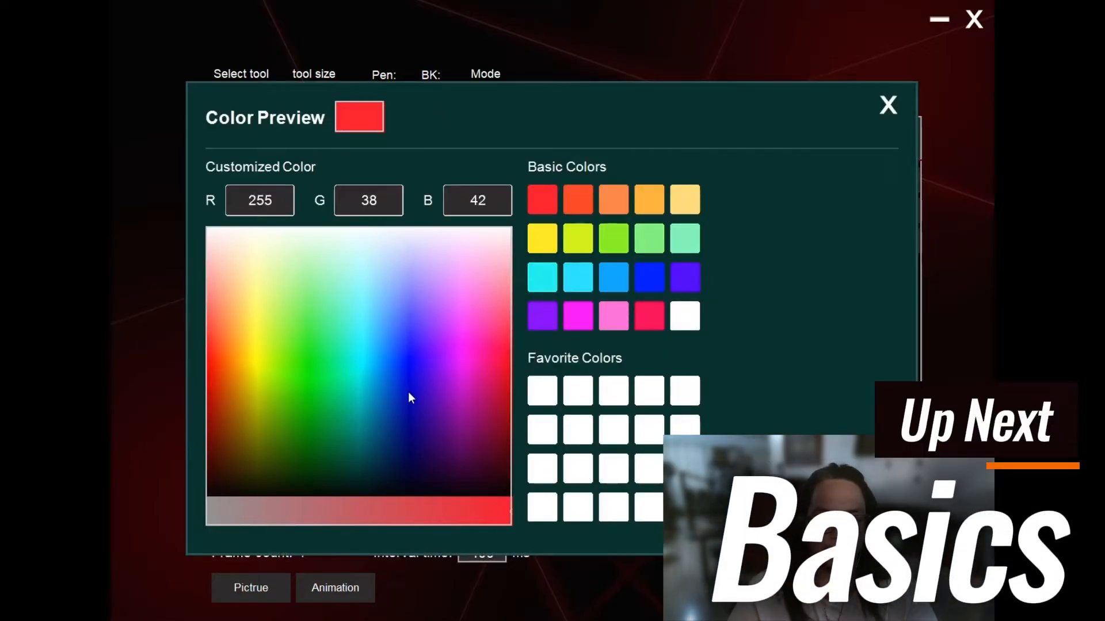
click(887, 104)
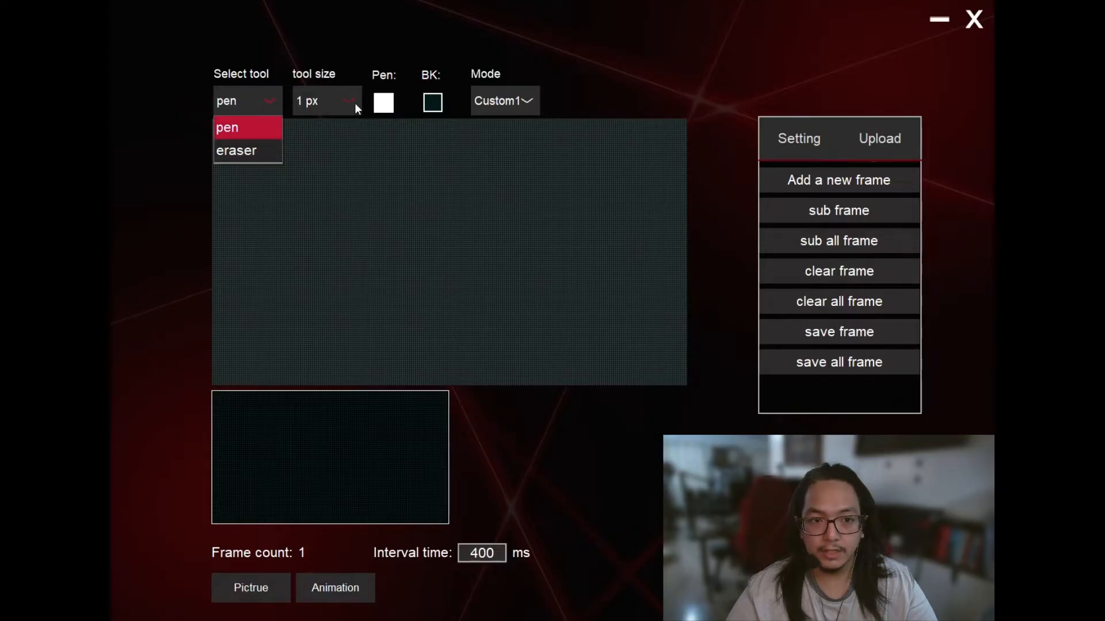
Set the brush size to 3 px and the background colour to red.
click(326, 100)
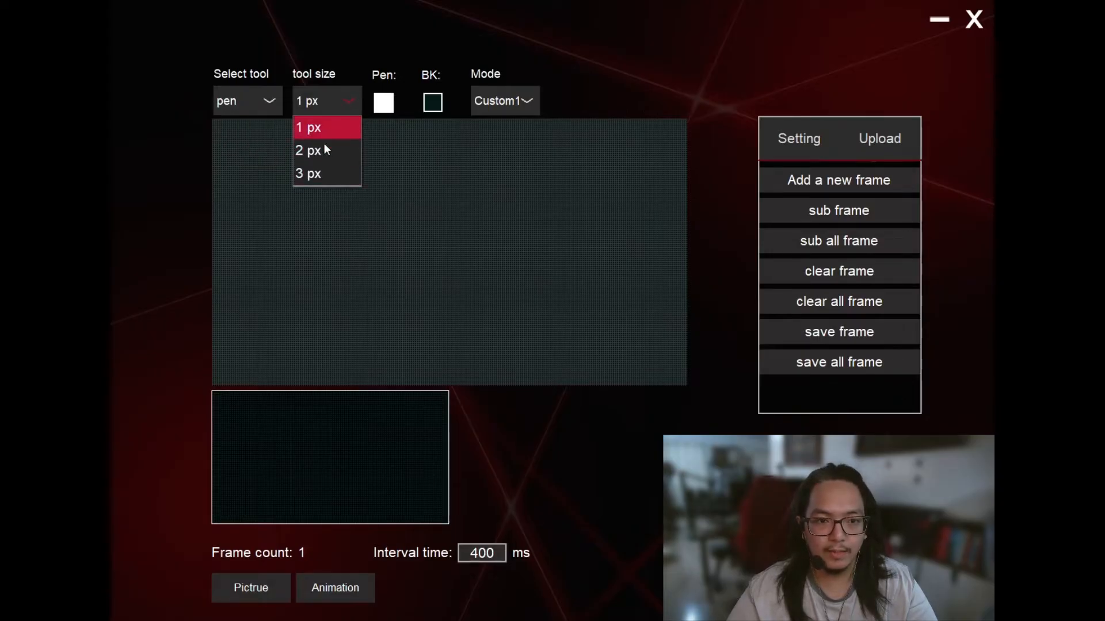
click(384, 103)
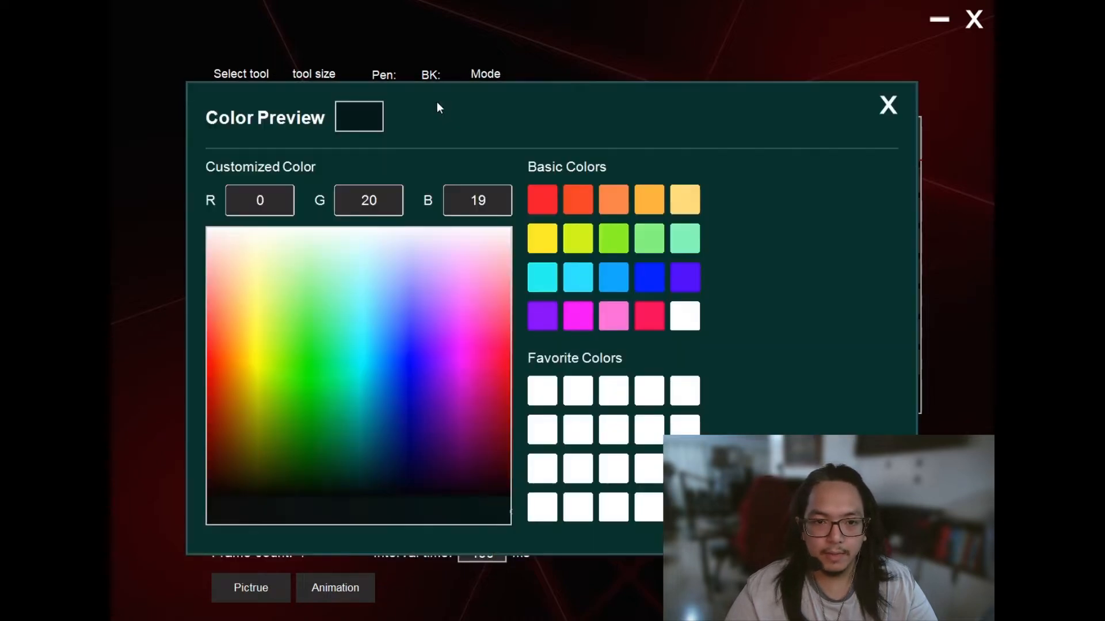
click(542, 199)
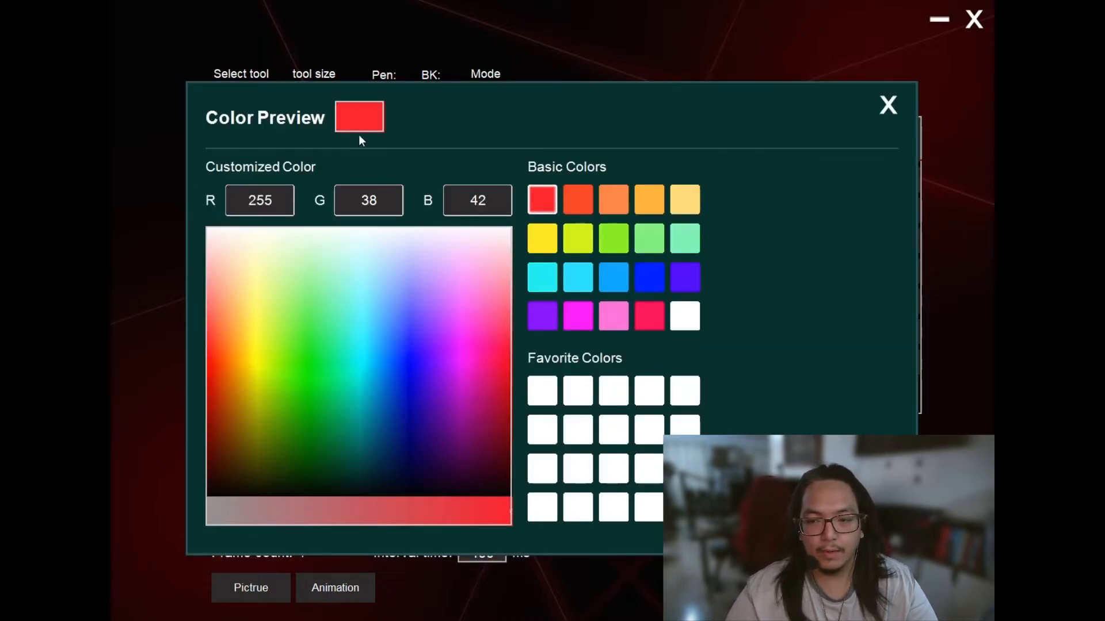
click(887, 104)
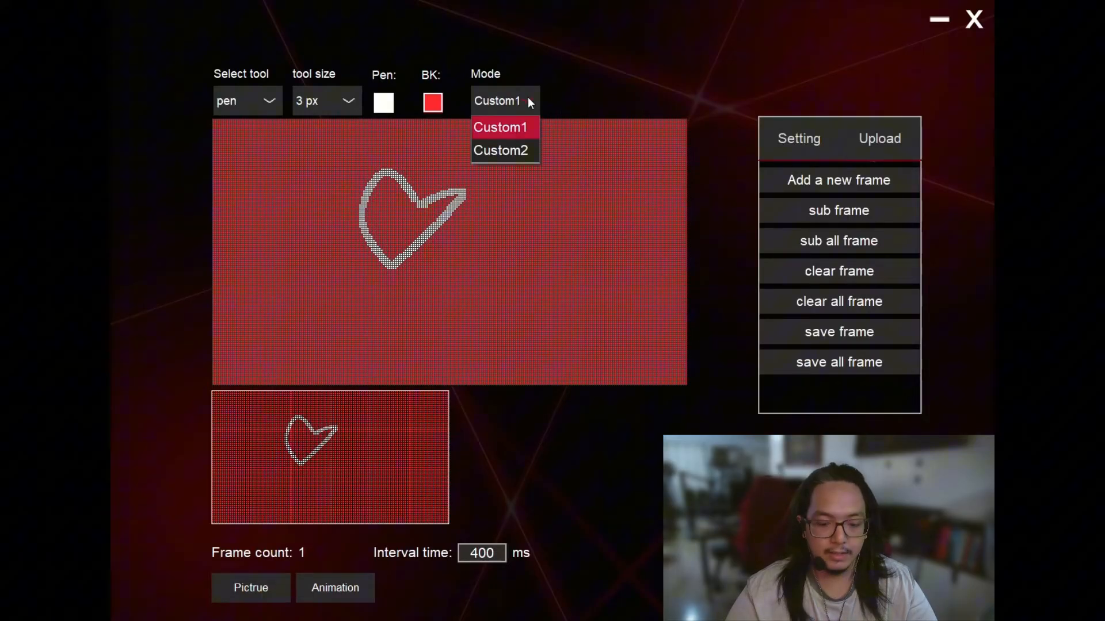
Keep the mode on Custom1 and show the Upload tab's export options.
click(500, 126)
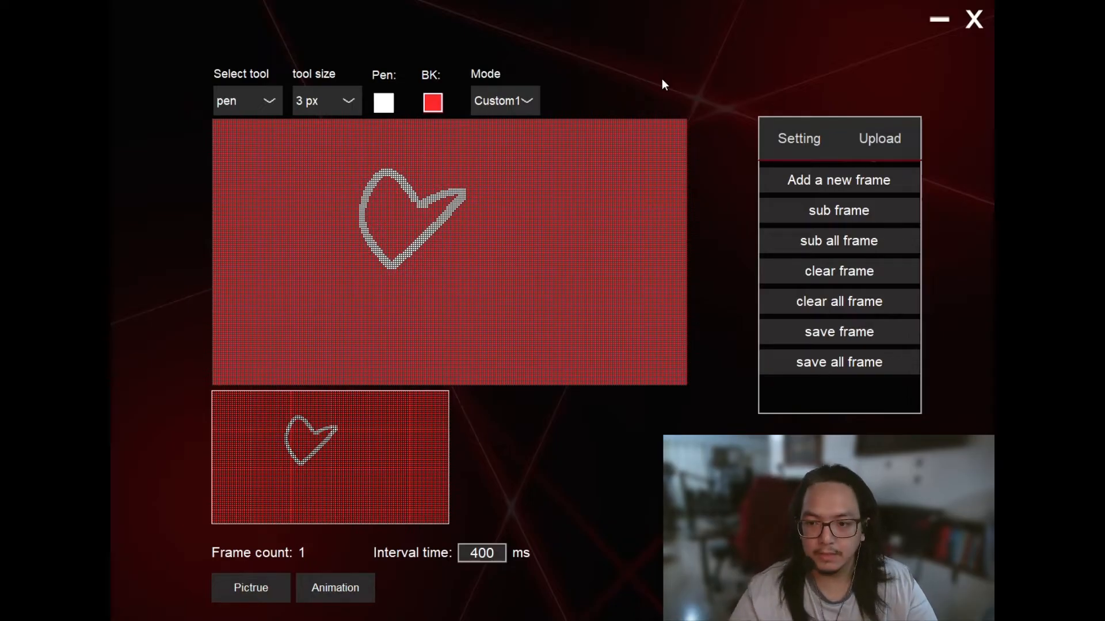
mouse_move(757, 160)
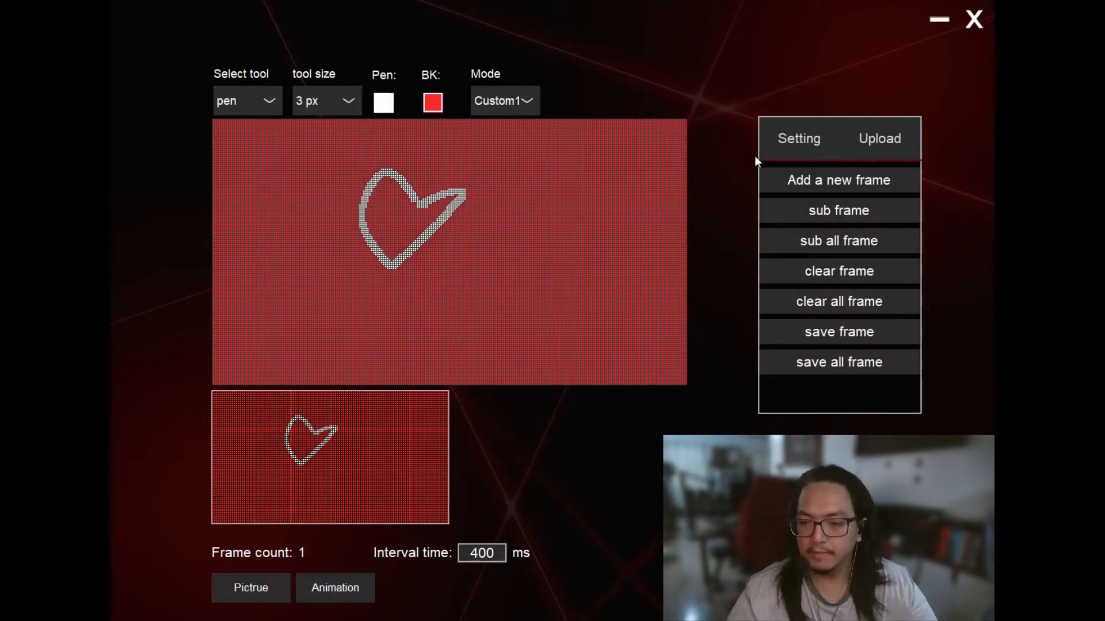
mouse_move(603, 123)
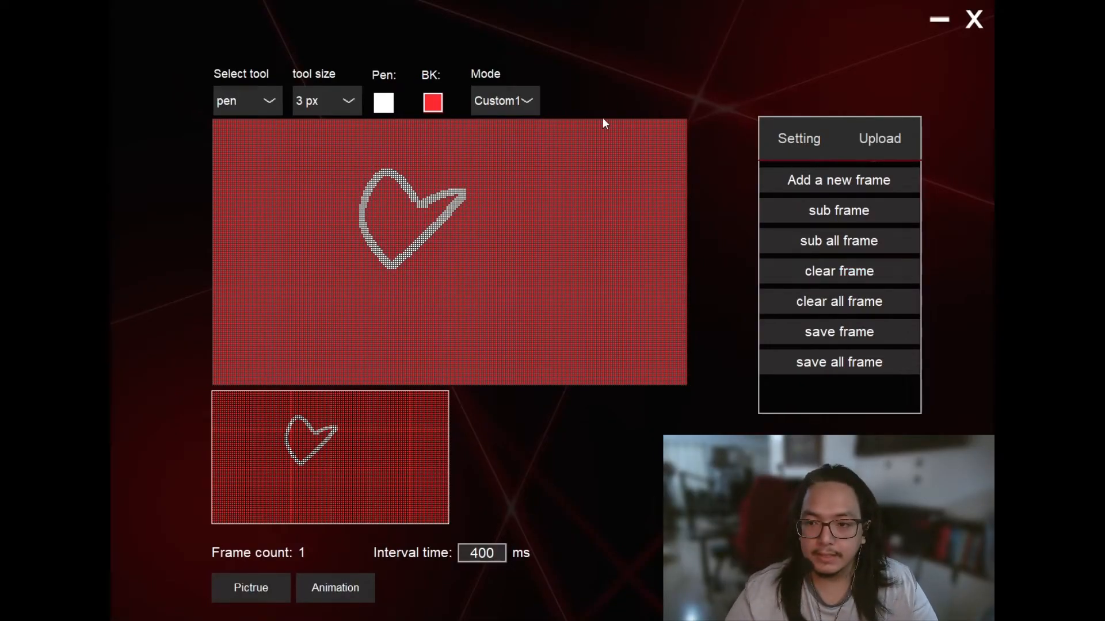
mouse_move(839, 332)
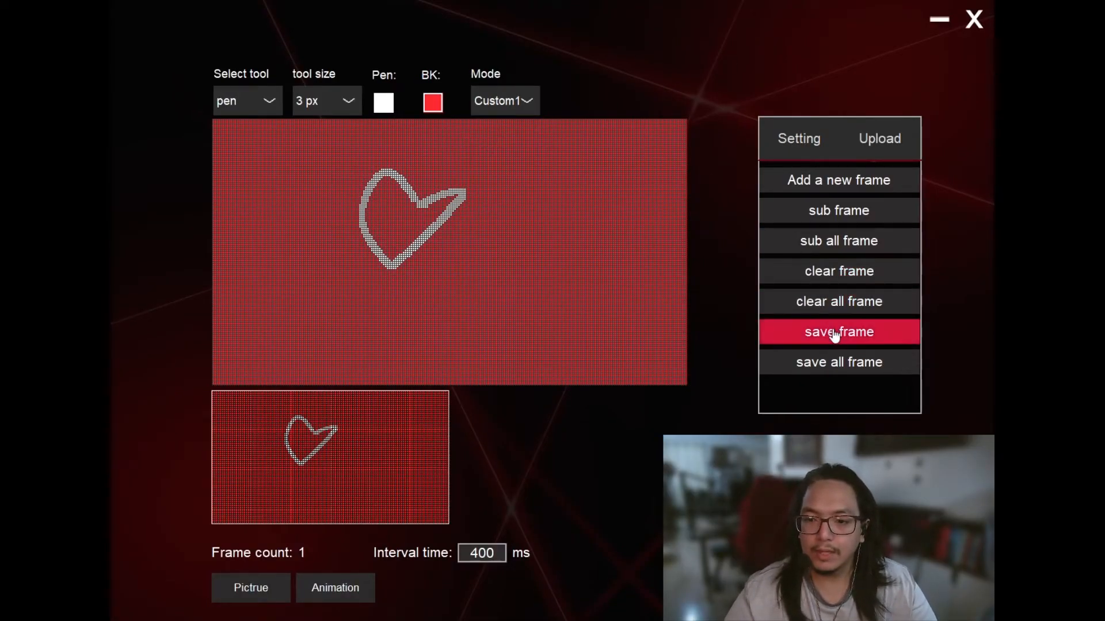
mouse_move(738, 358)
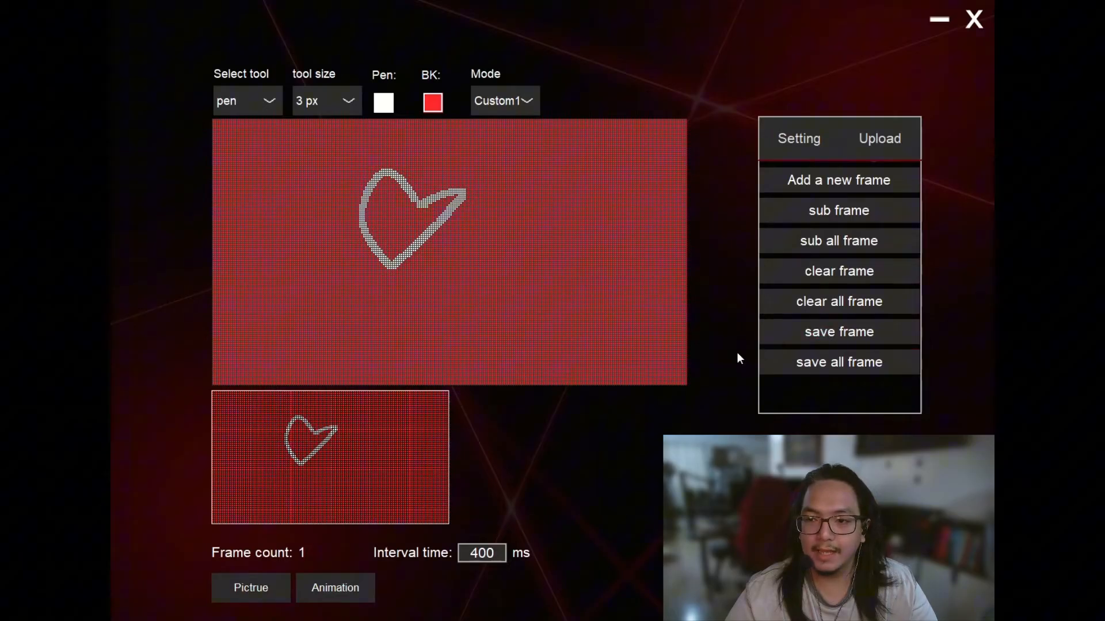
click(878, 138)
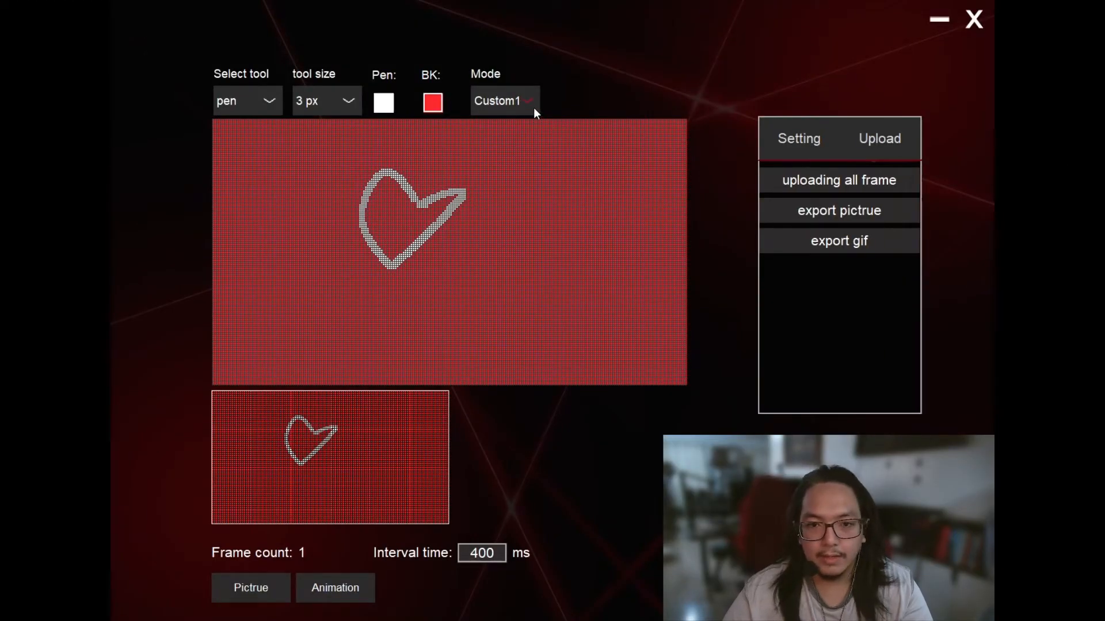
Switch mode to Custom2, add a new blank frame, and select it.
click(502, 100)
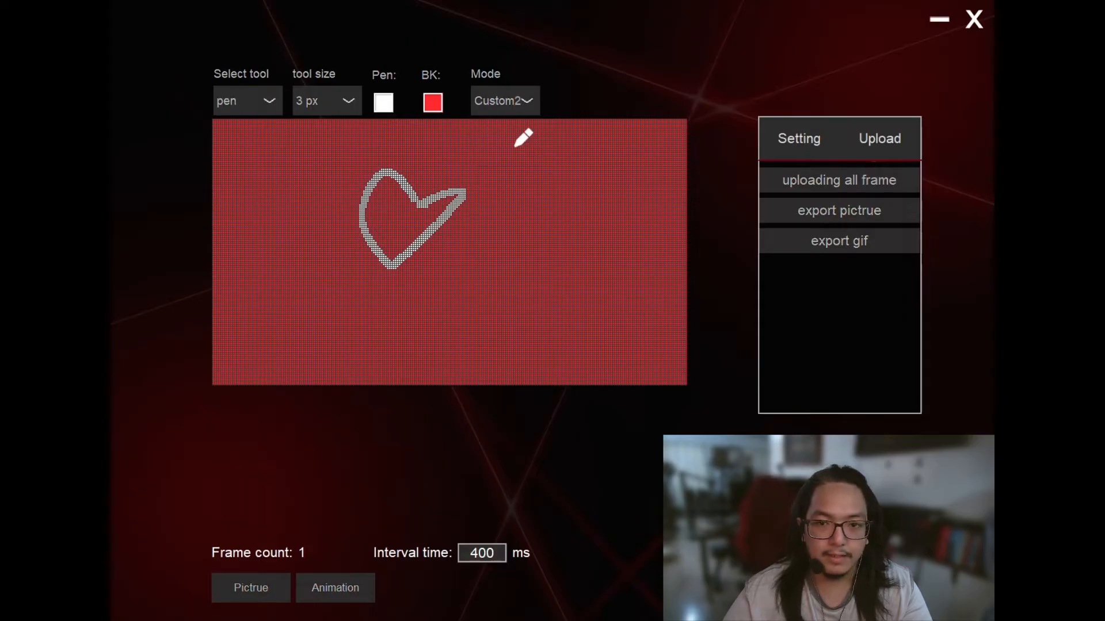
click(432, 102)
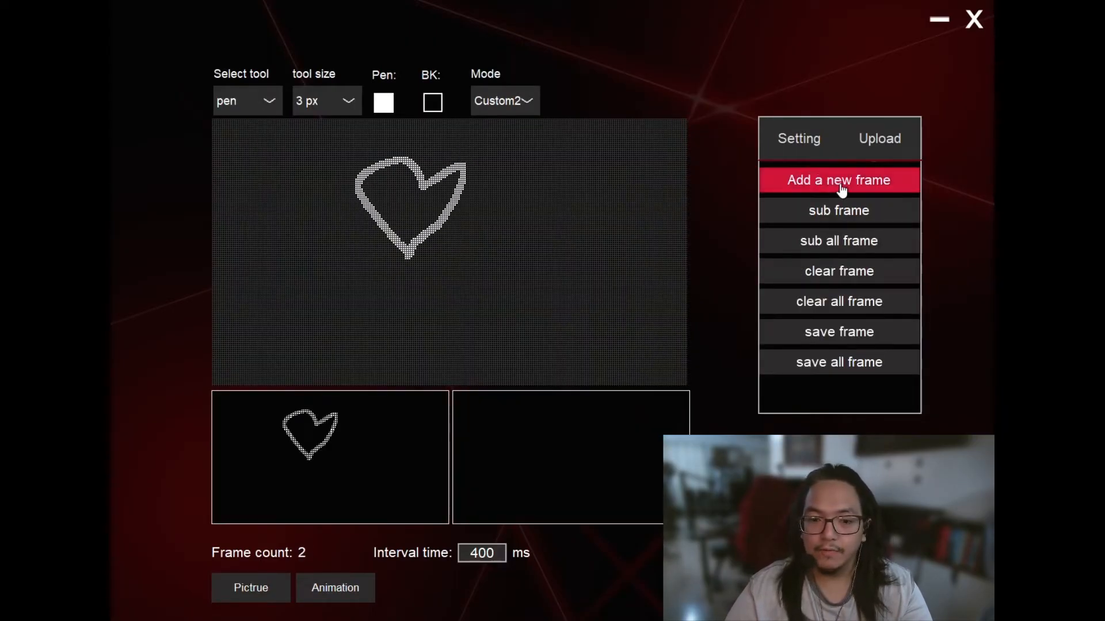
mouse_move(665, 330)
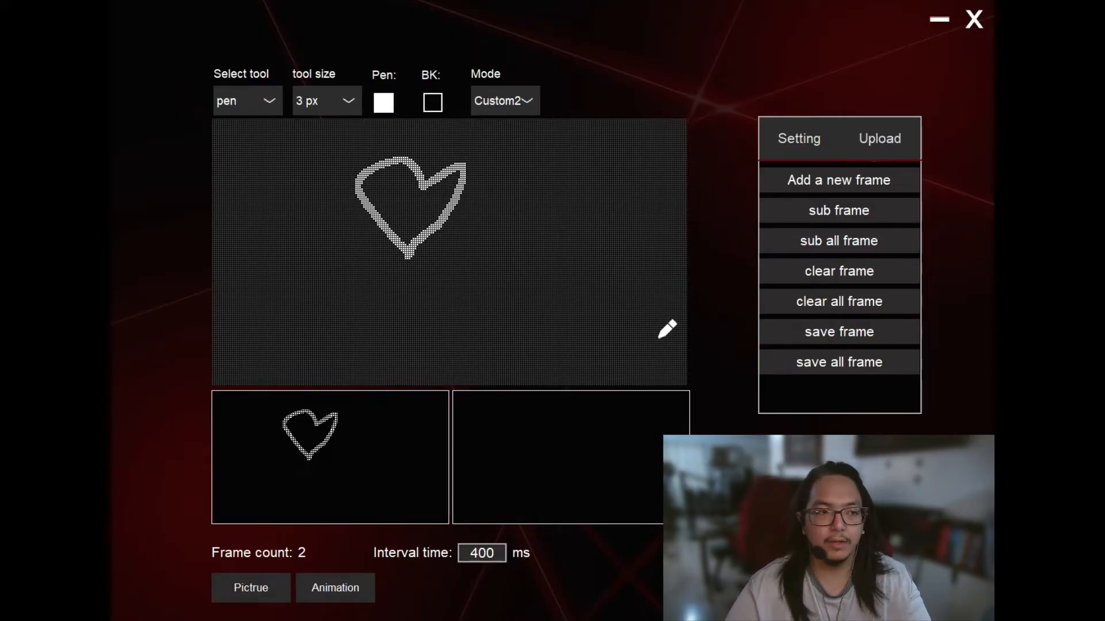
click(250, 587)
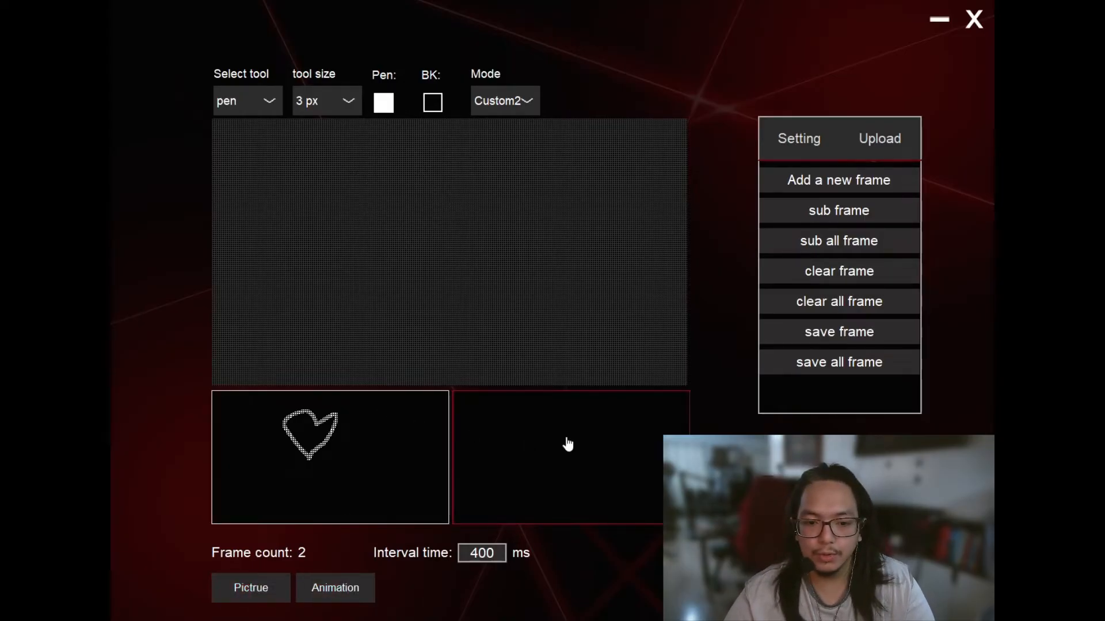
click(334, 587)
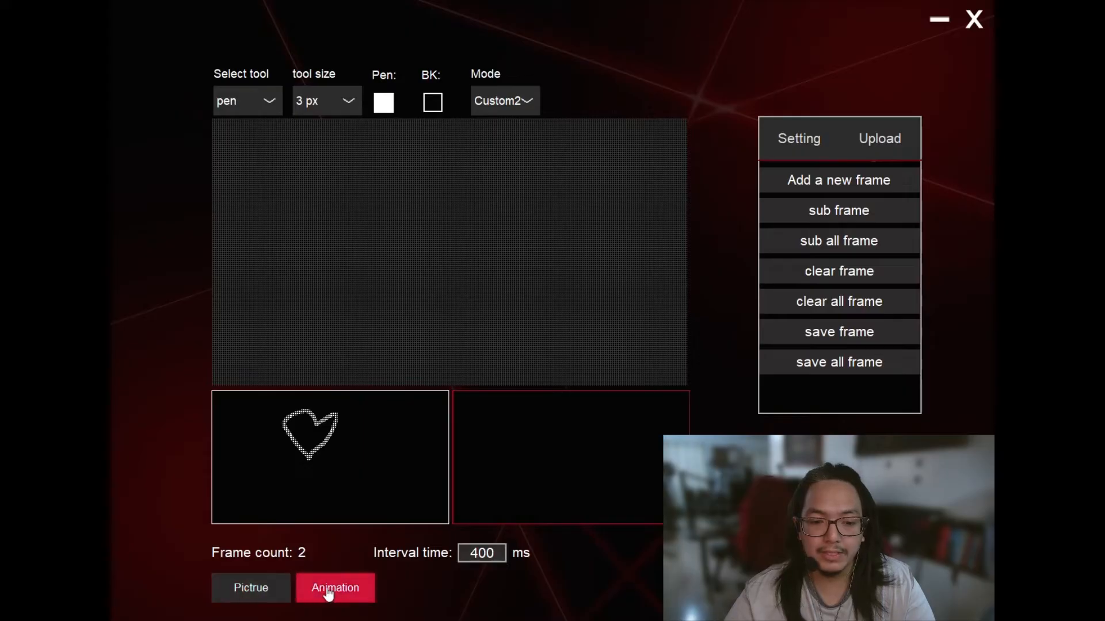
Import Thumbnail (2) from Downloads as an animation into the frames.
click(335, 588)
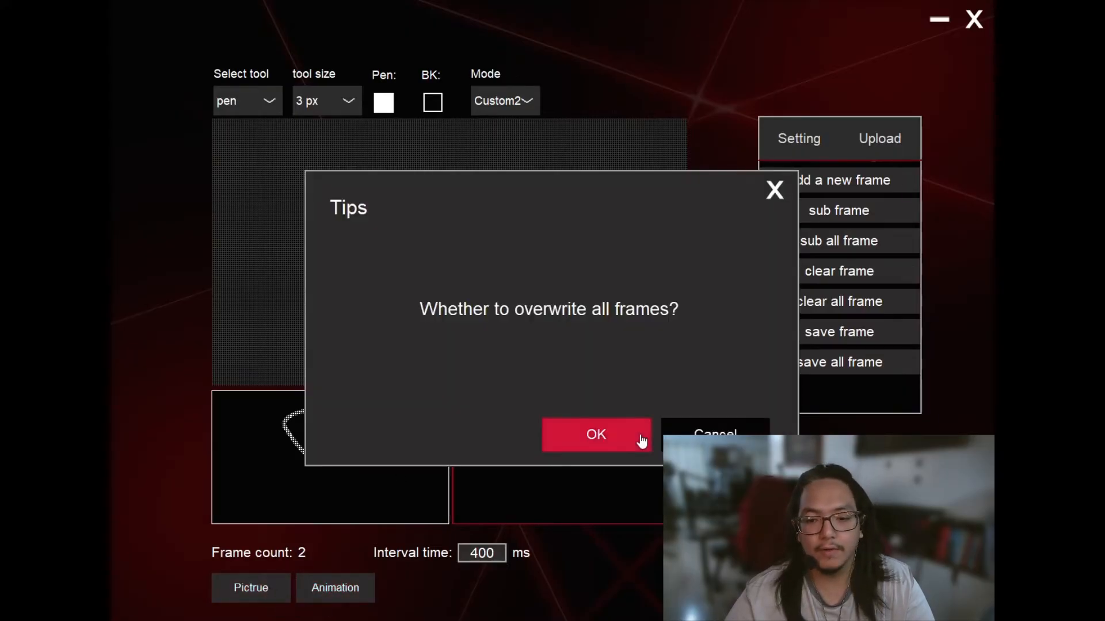
click(596, 435)
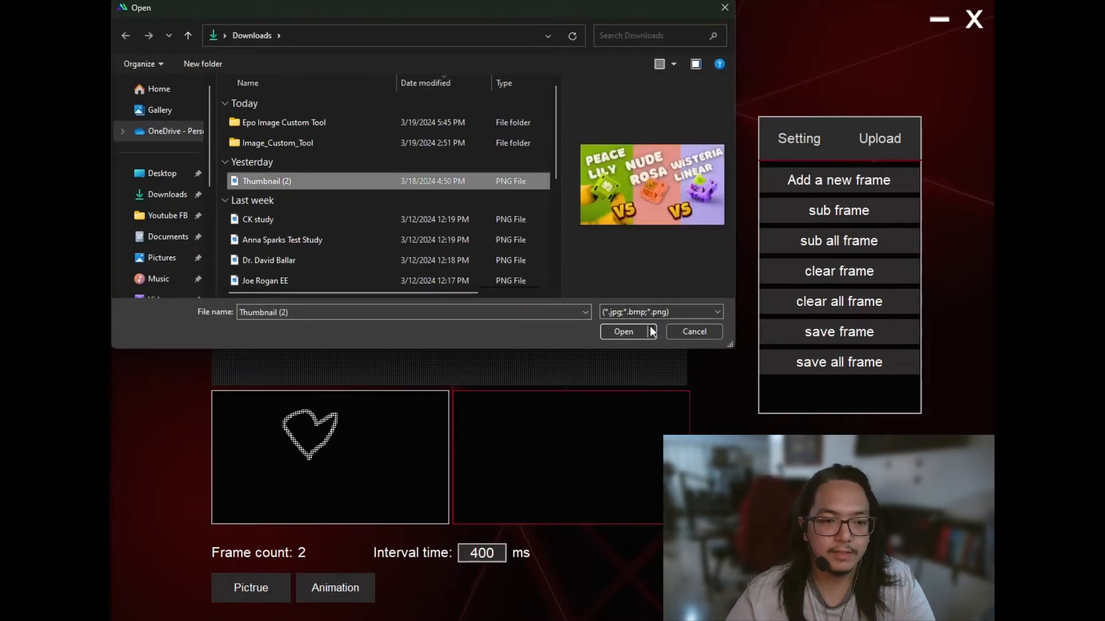
click(622, 332)
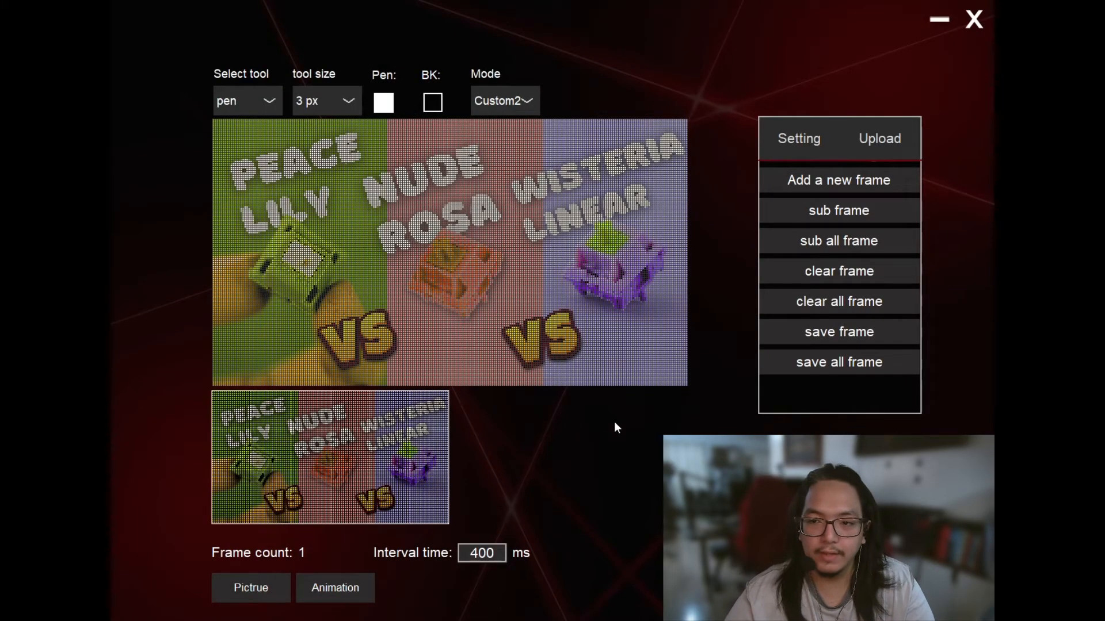
mouse_move(838, 180)
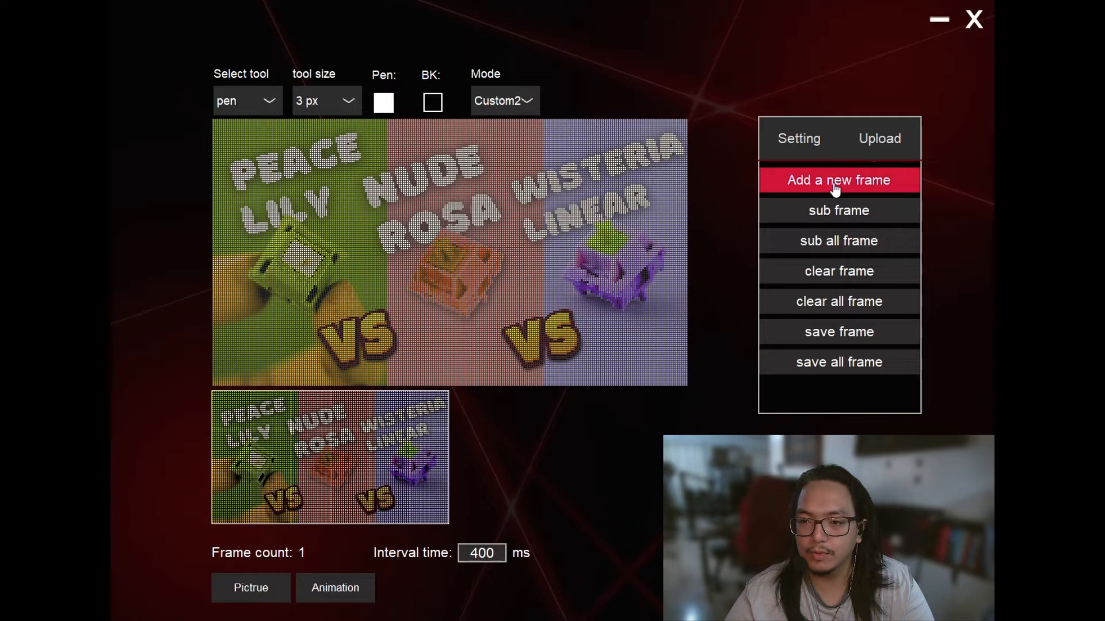
Add frames repeatedly, selecting the 400 ms interval, until there are 50 frames.
click(838, 180)
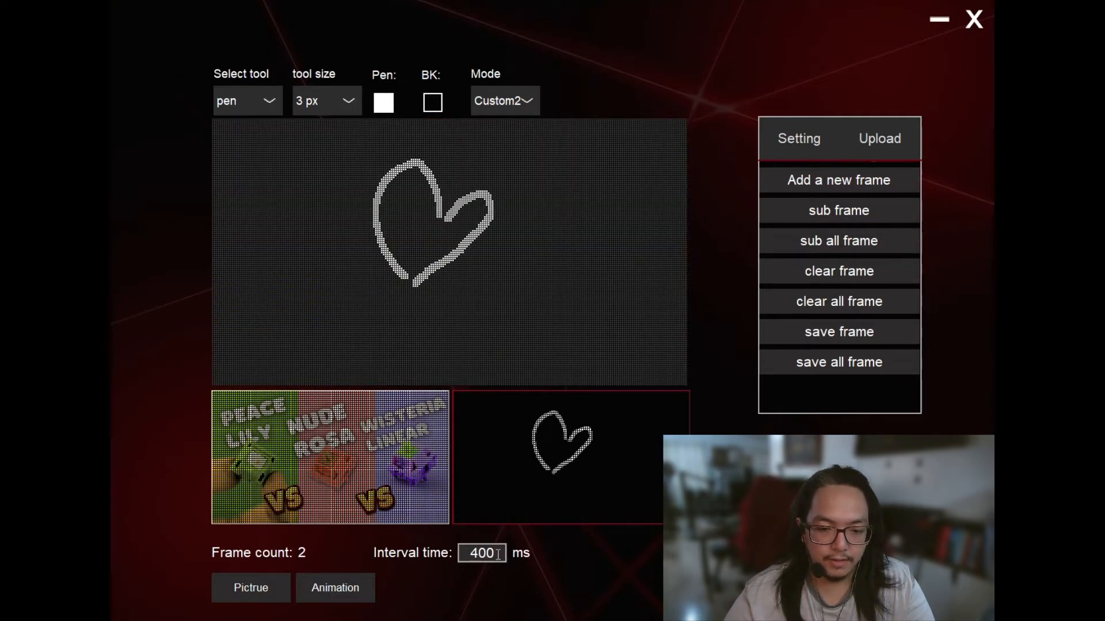
triple_click(481, 553)
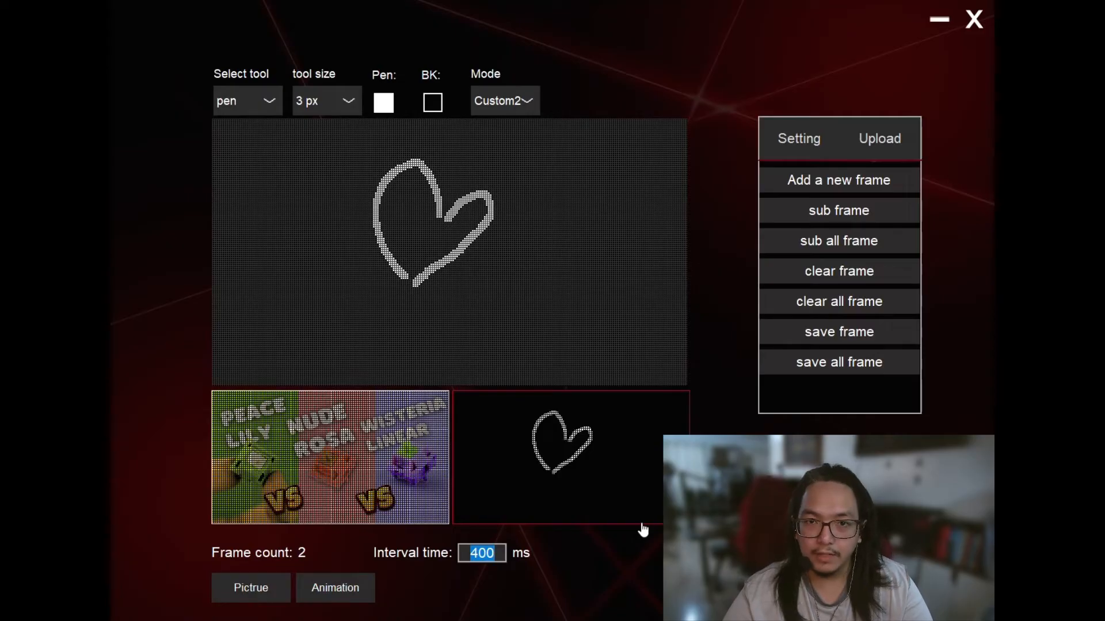
mouse_move(640, 517)
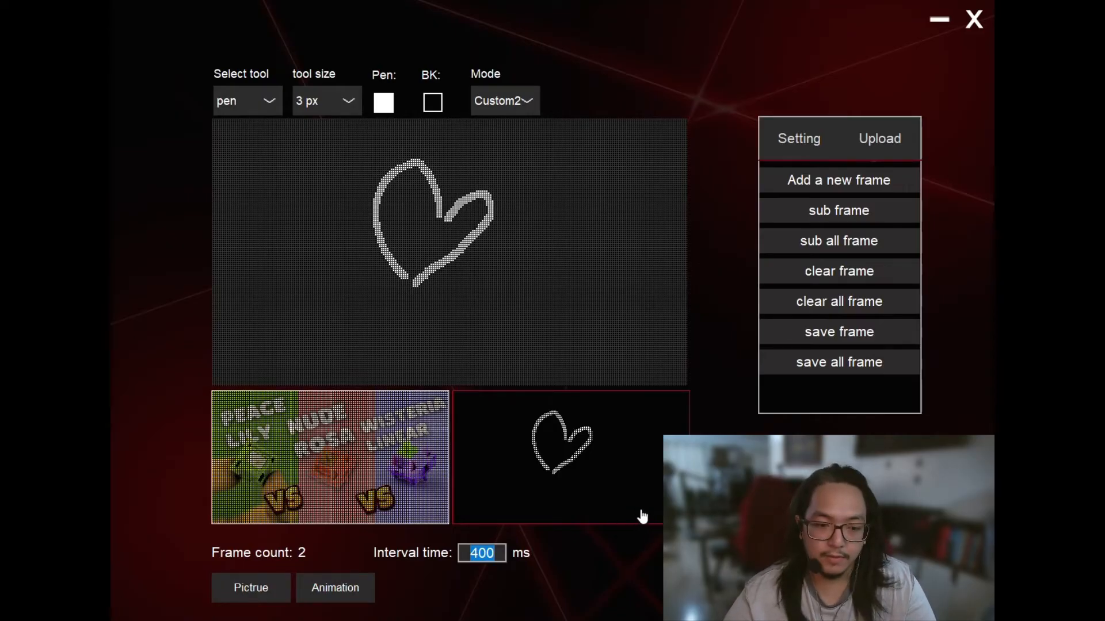
mouse_move(838, 179)
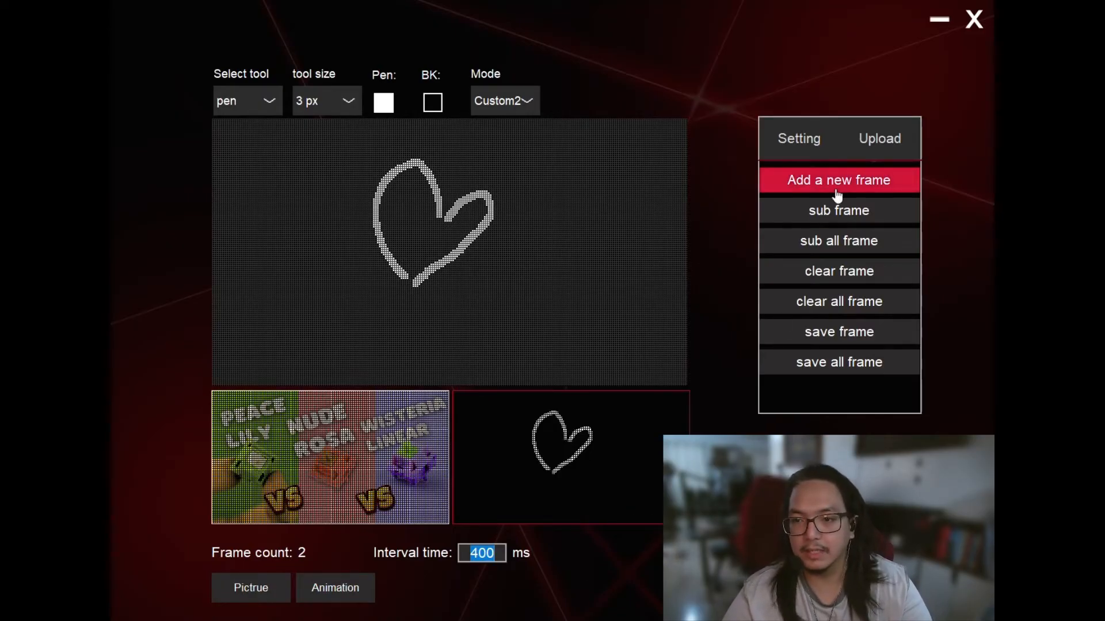
click(839, 180)
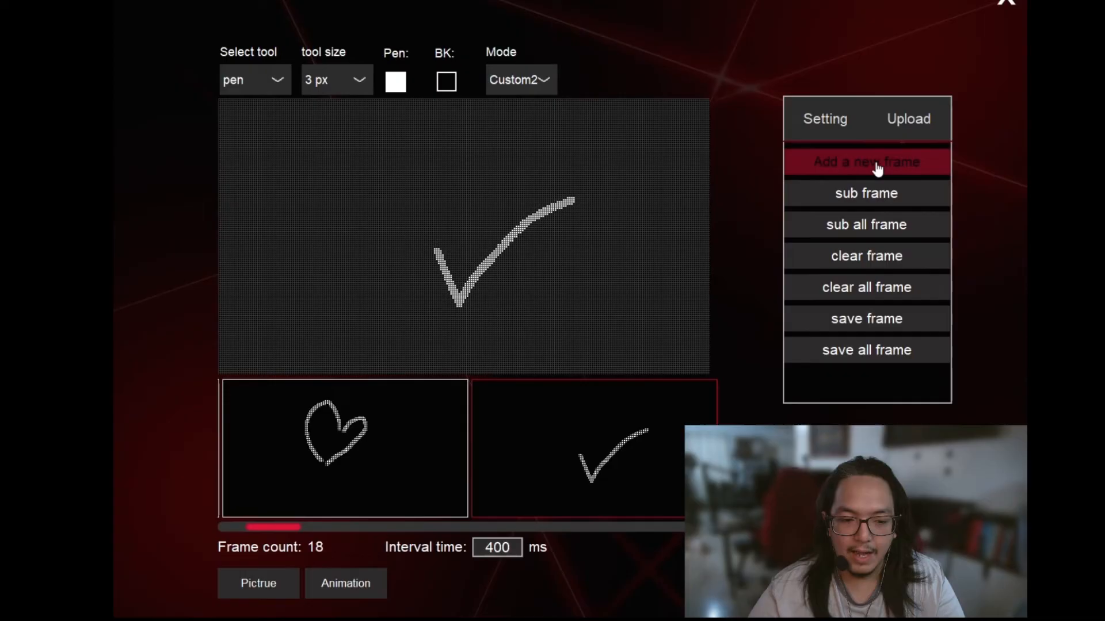
click(866, 162)
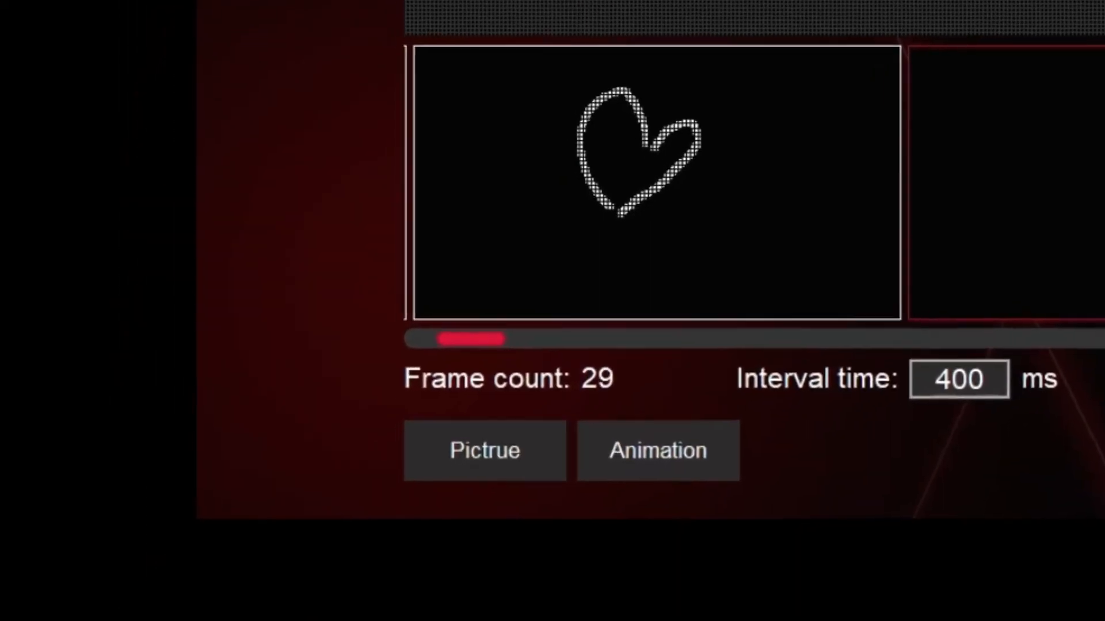
click(838, 179)
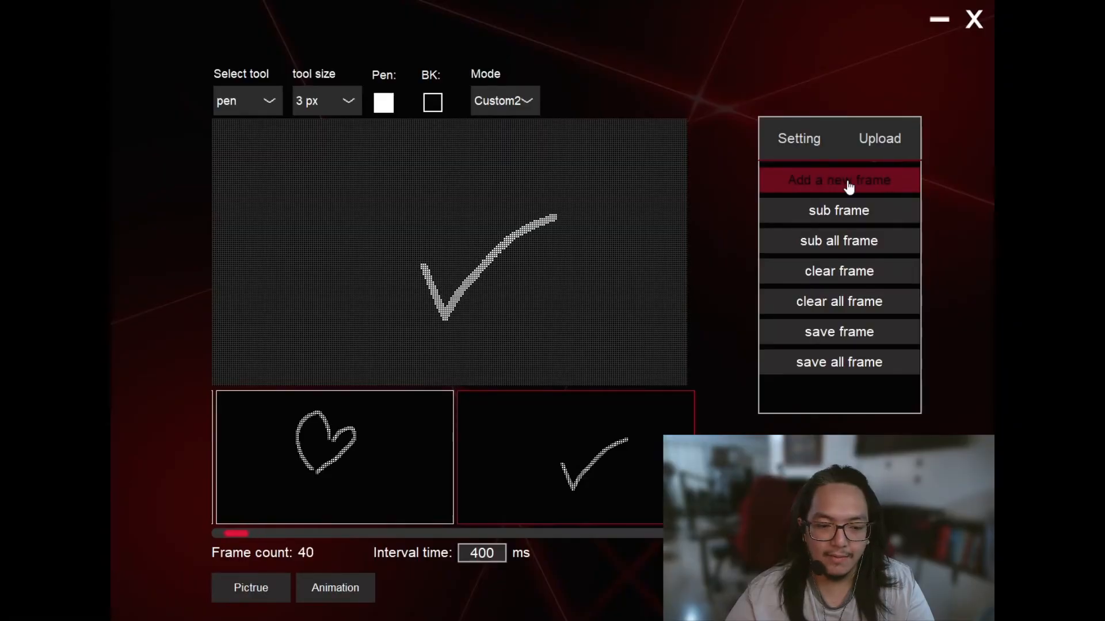
click(838, 180)
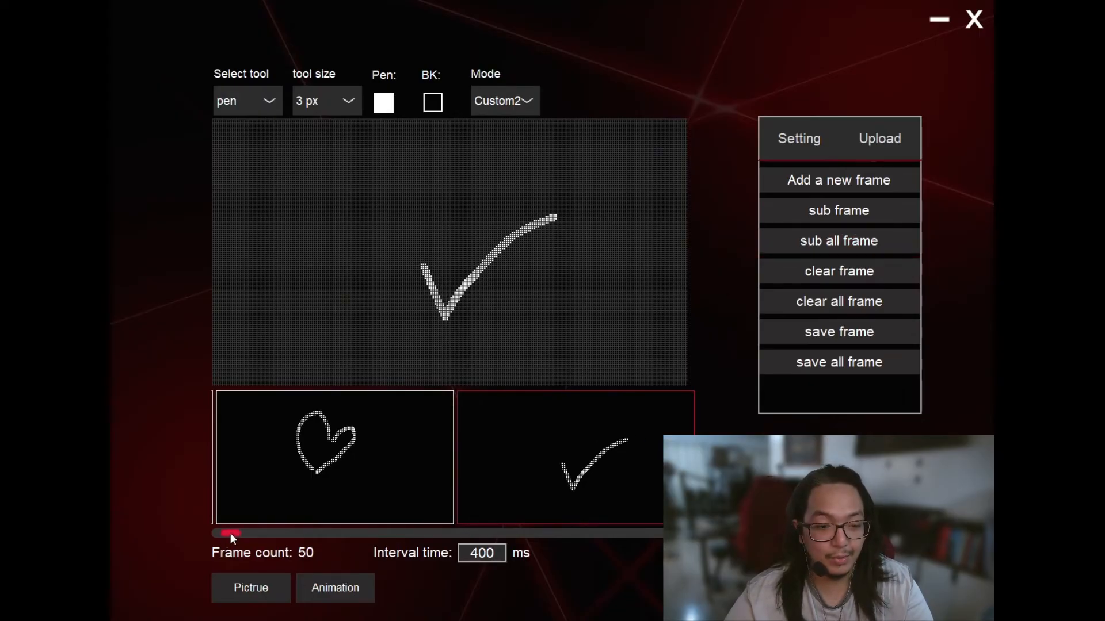
click(838, 180)
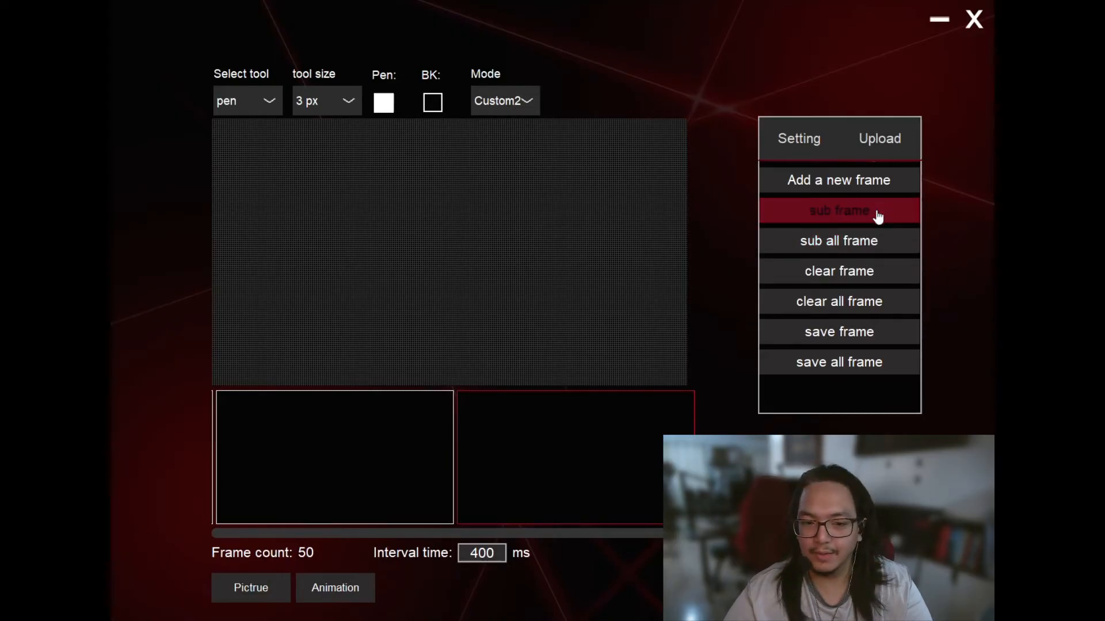
Remove frames down to 45, then clear all frames to one blank frame.
click(838, 210)
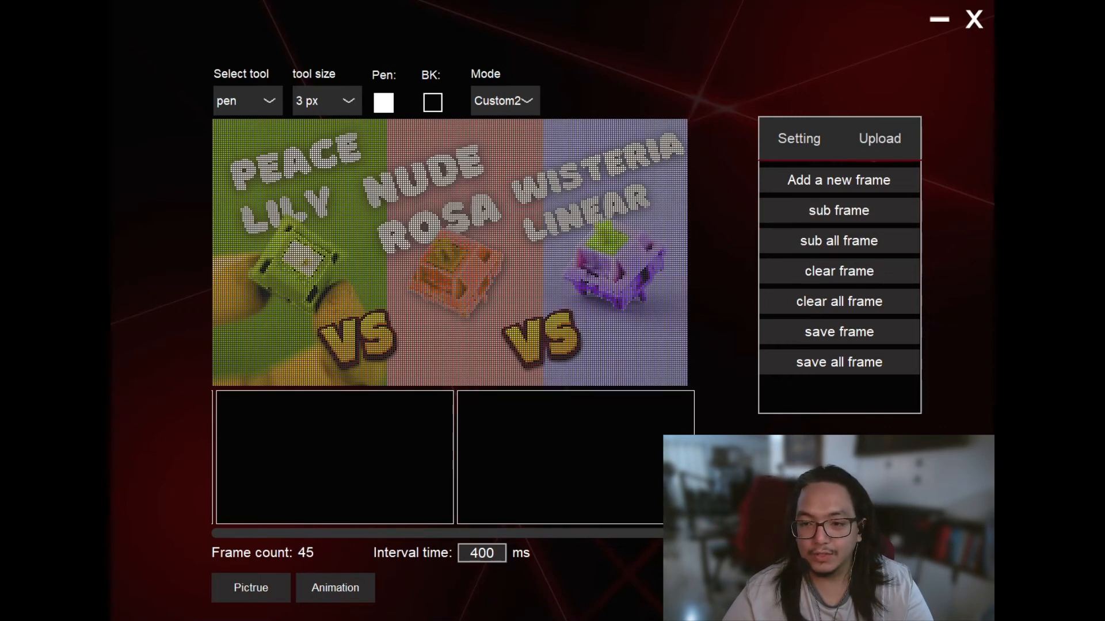
mouse_move(838, 242)
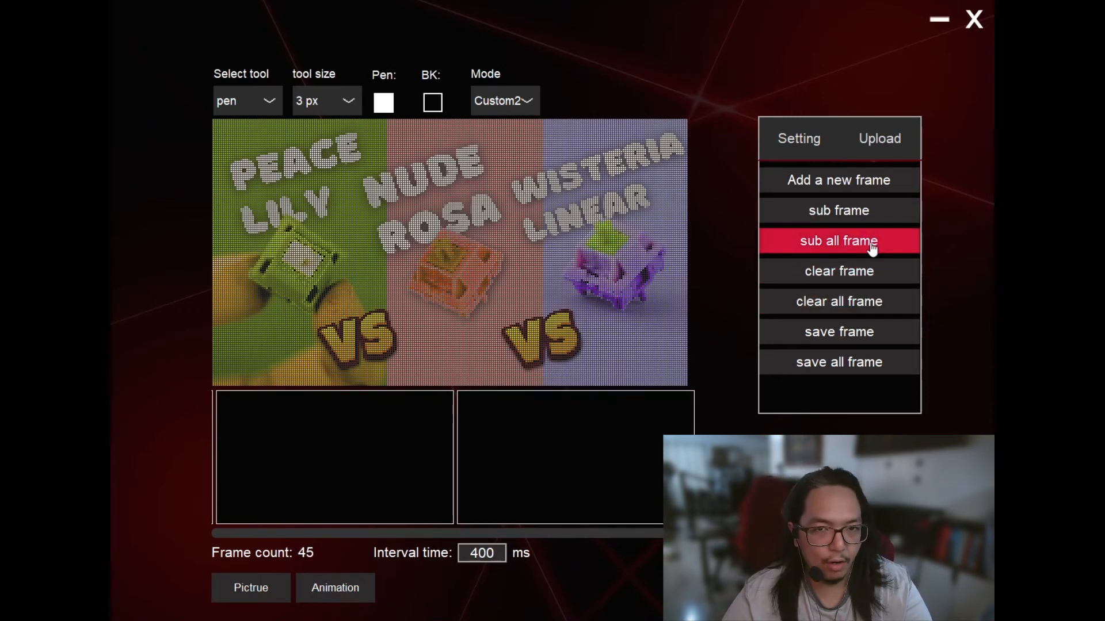
mouse_move(838, 301)
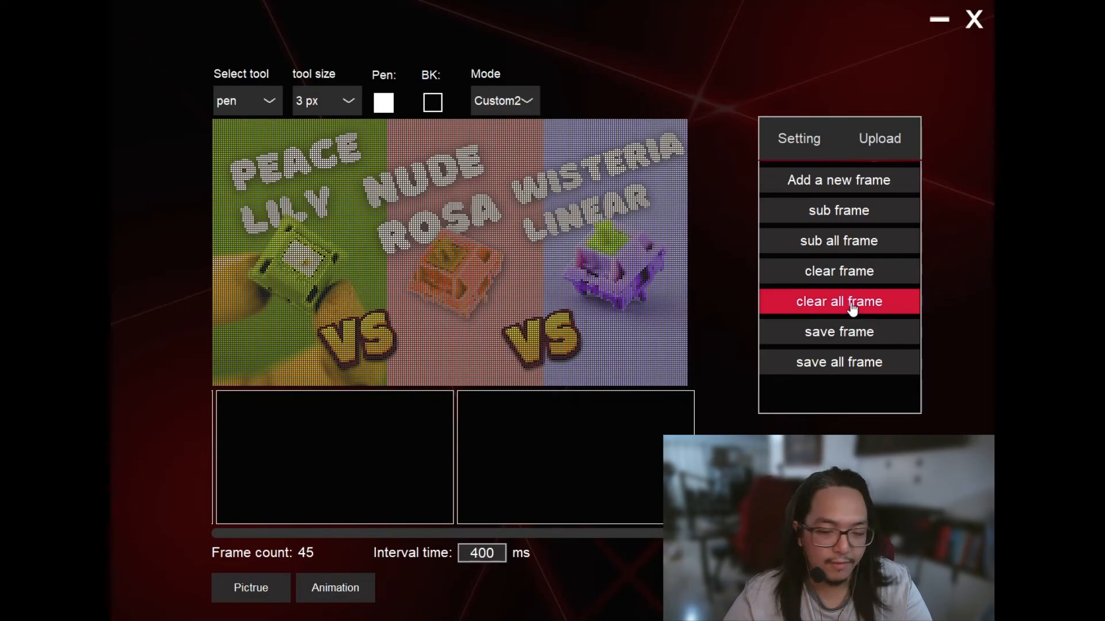
click(838, 301)
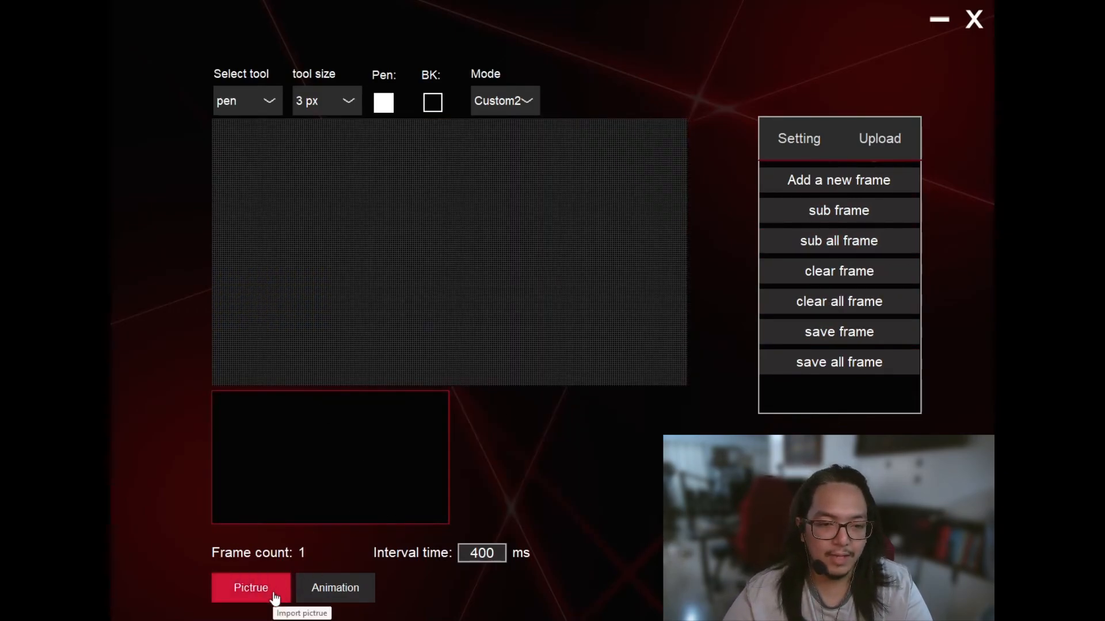
Import the switch thumbnail picture into the frame and show the Upload tab.
click(250, 587)
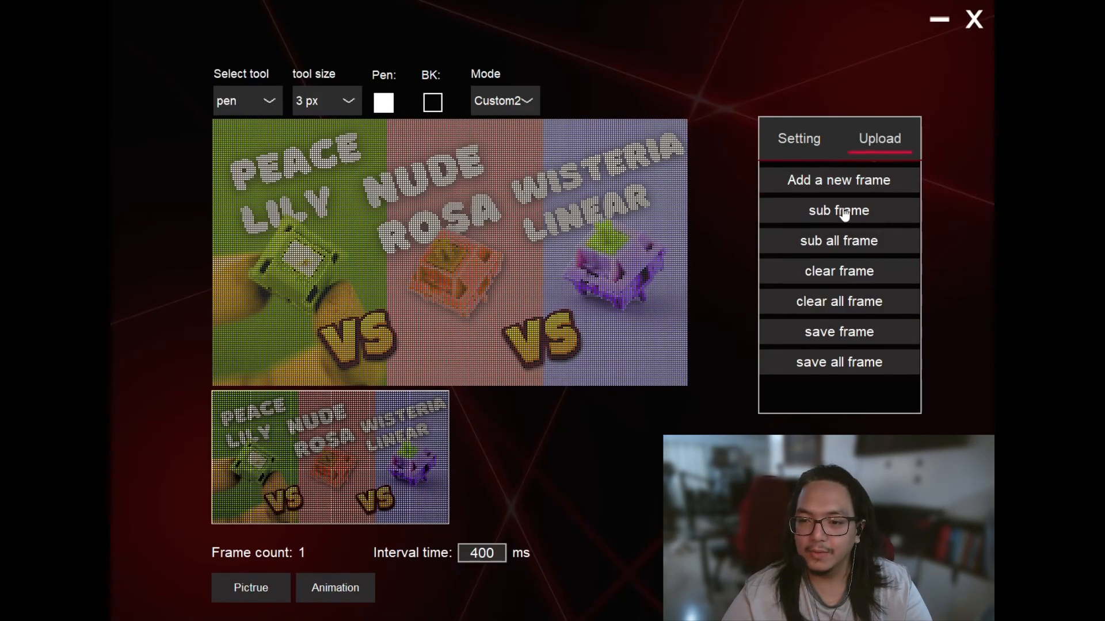
click(879, 138)
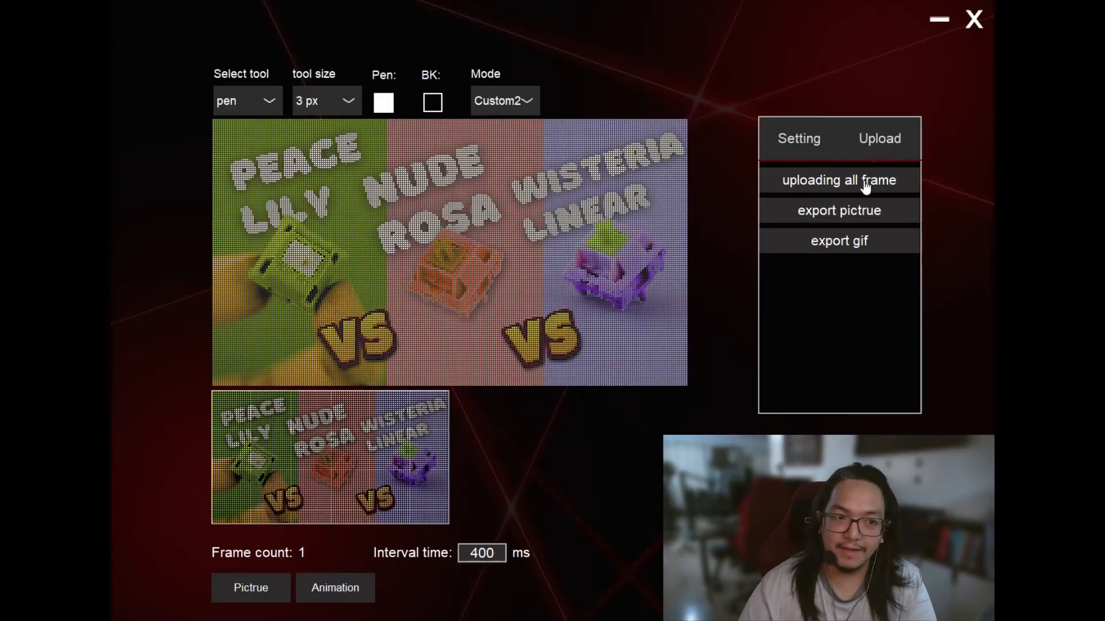
mouse_move(493, 162)
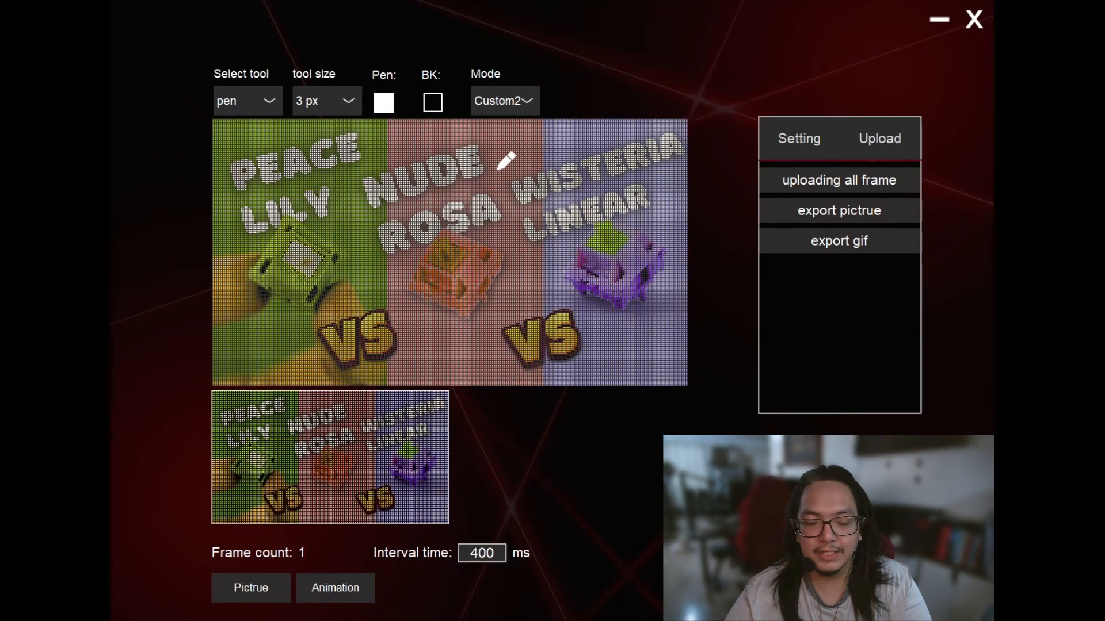
mouse_move(513, 157)
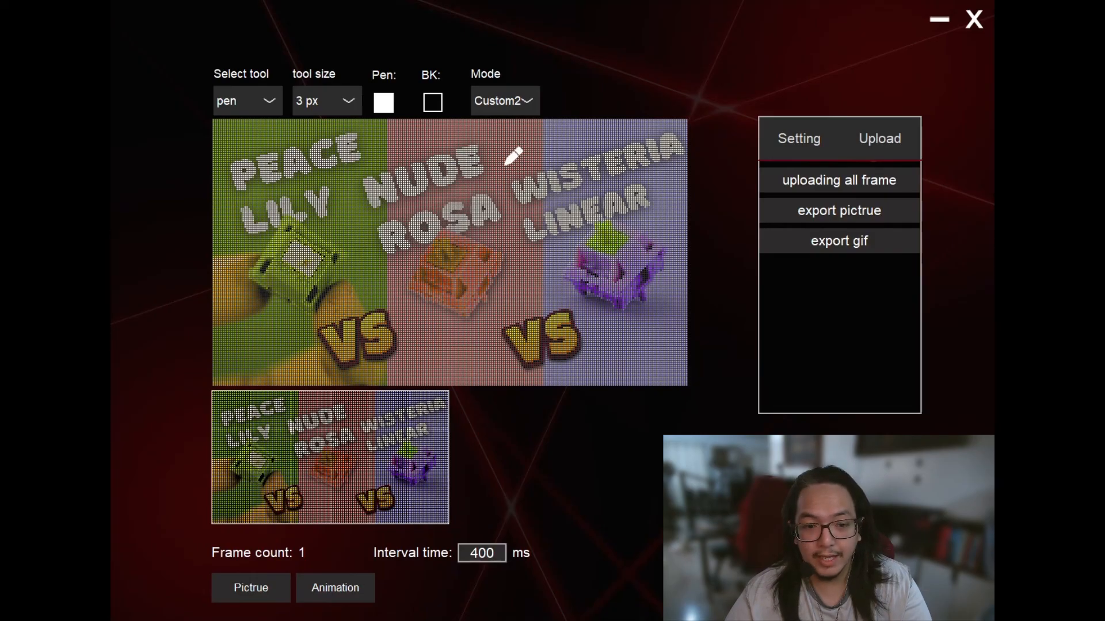